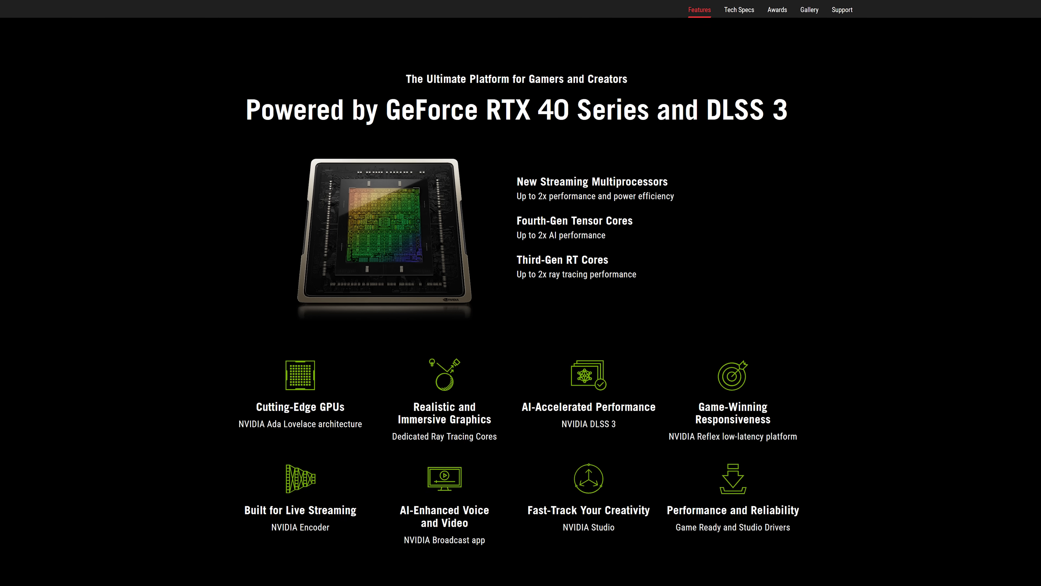
Scroll the GPU [#0] sensor list down to TDP percentages, memory allocated and ITE VRM temperature.
scroll("down", 3)
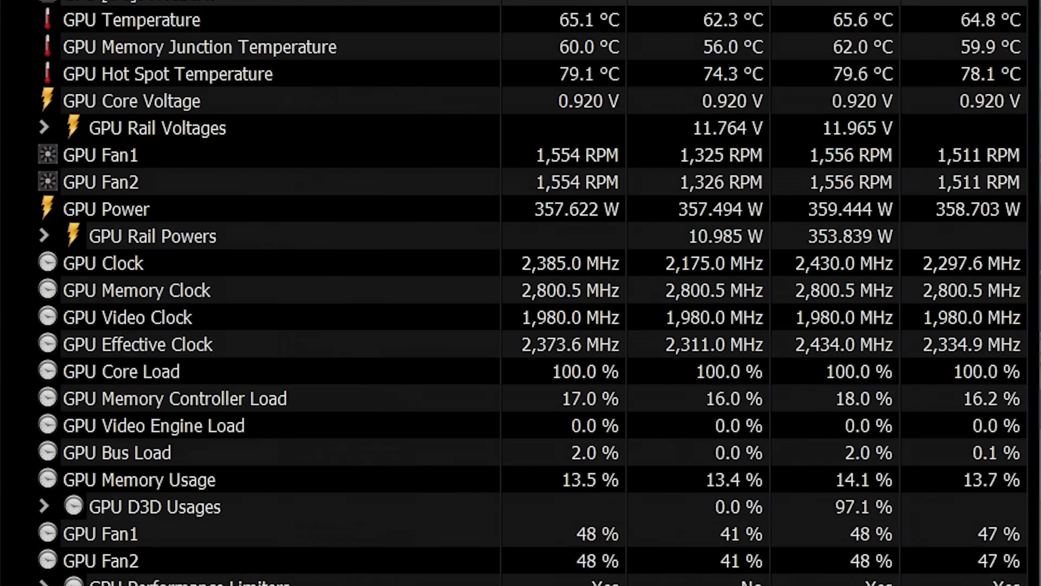
left_click(103, 263)
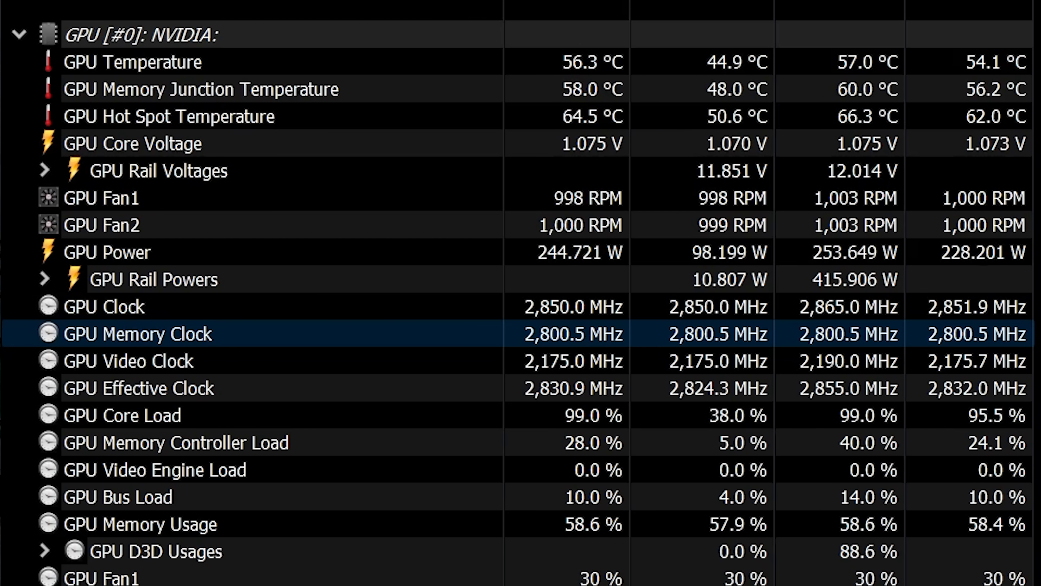
scroll("down", 3)
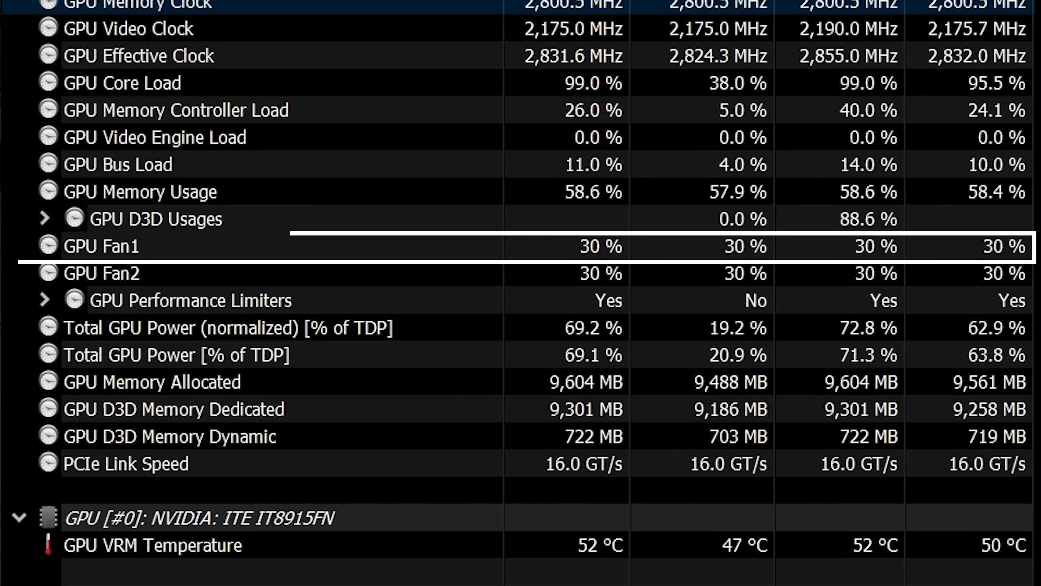